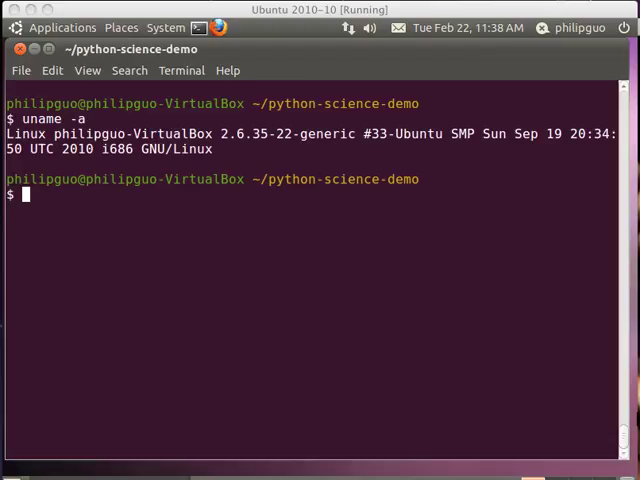
mouse_move(306, 304)
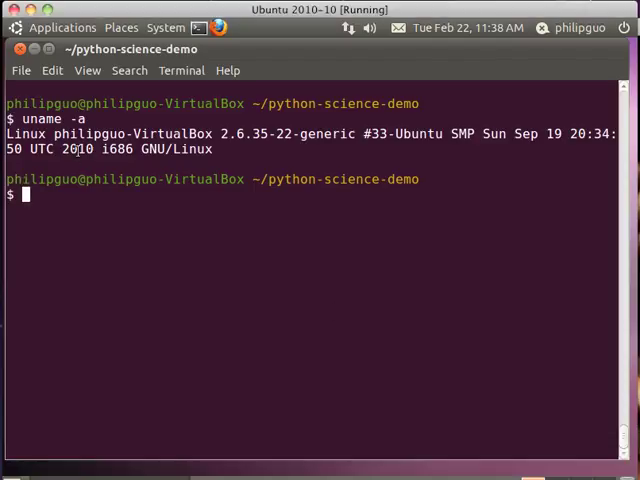
- Highlight the 2010 Ubuntu kernel build year and the 2006 Knoppix kernel build year
double_click(79, 149)
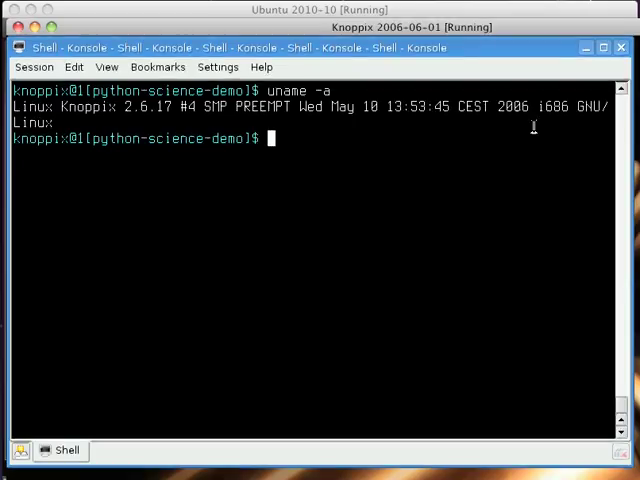
double_click(513, 107)
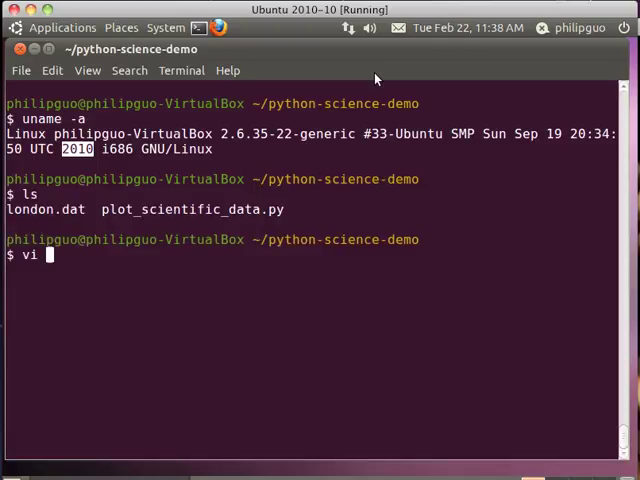
- View london.dat in vi, then plot it and graph point 36's series (mu 0.479)
type("london.dat")
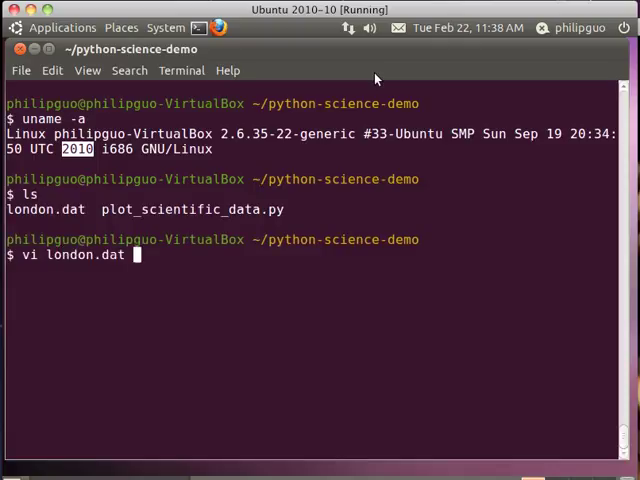
key("Return")
type("python plot_scientific_data.py london.dat")
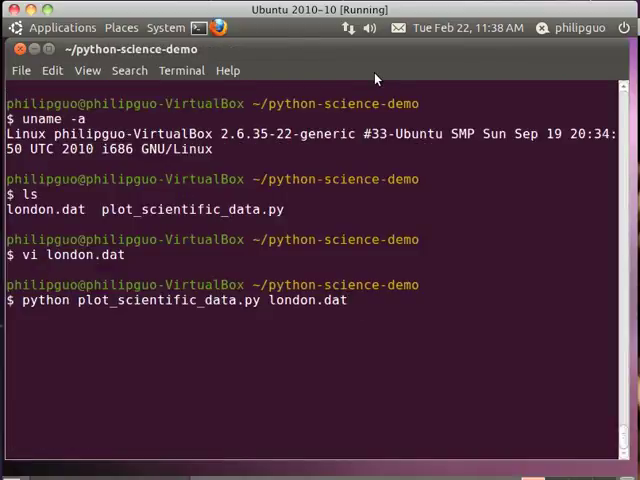
key("Return")
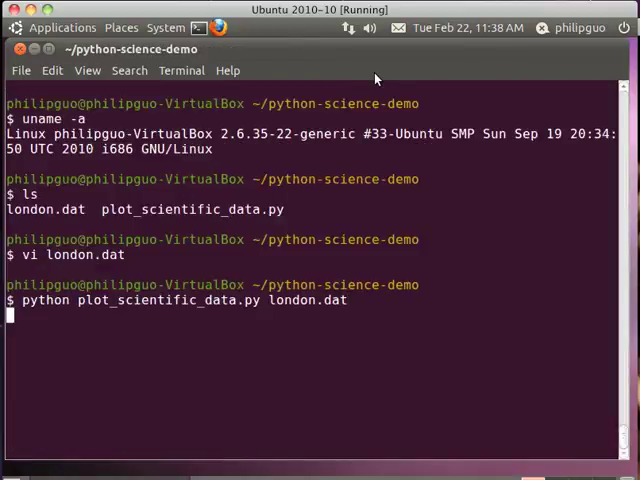
key("Return")
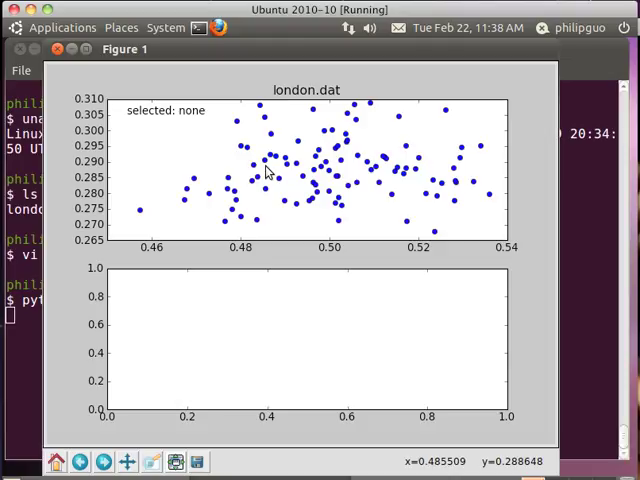
left_click(243, 152)
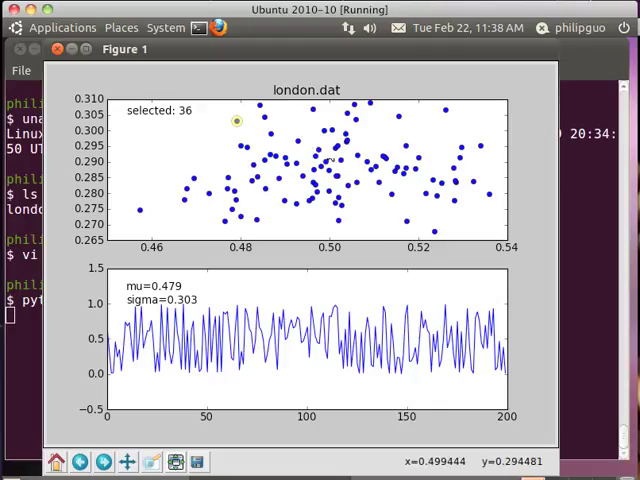
mouse_move(168, 142)
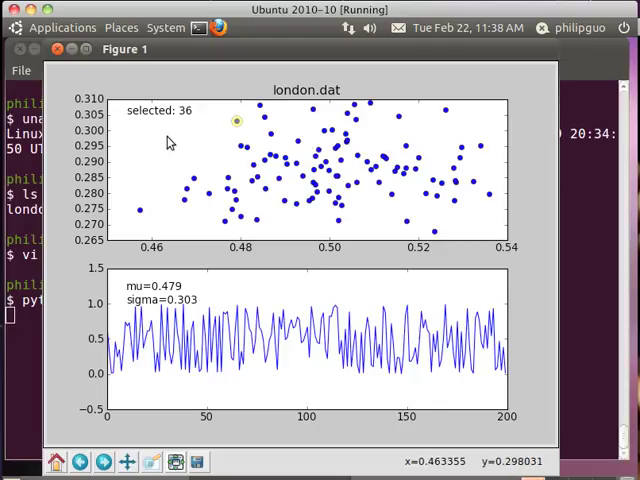
mouse_move(80, 72)
type("ls")
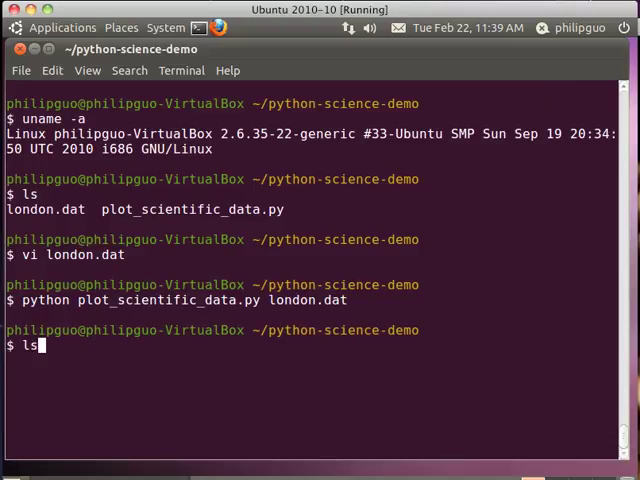
- On Knoppix, list files, start Python 2.3.5, and run the script to get the missing-numpy error
key("Return")
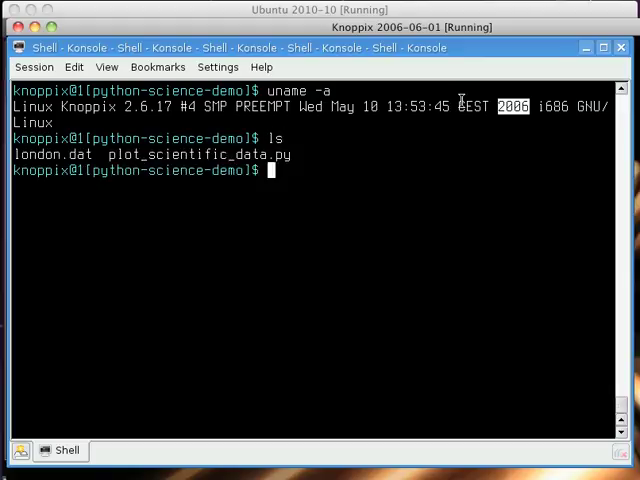
type("python")
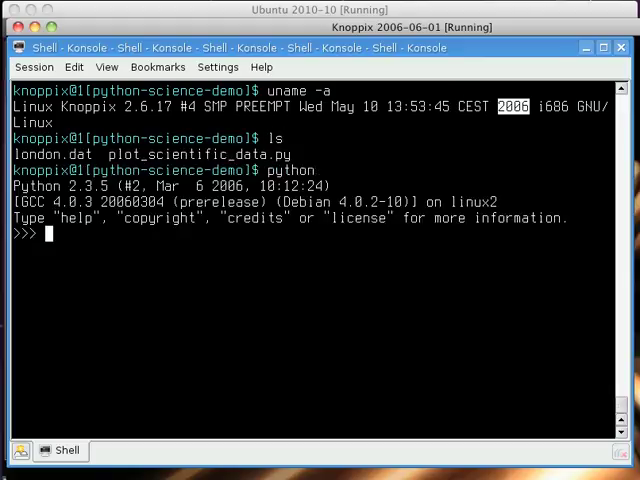
type("python plot_scientific_data.py london.dat")
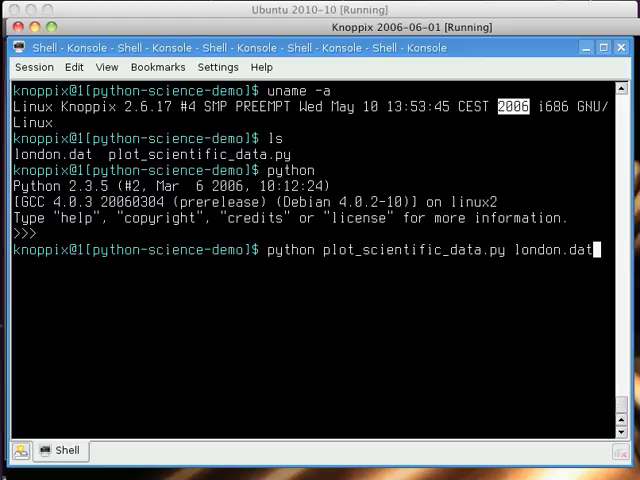
key("Return")
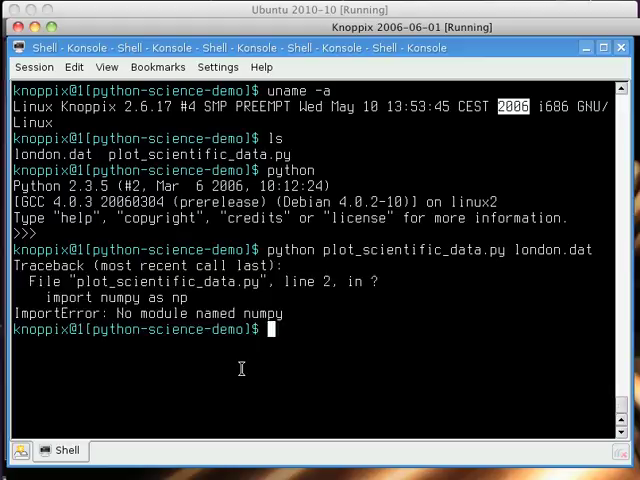
double_click(263, 313)
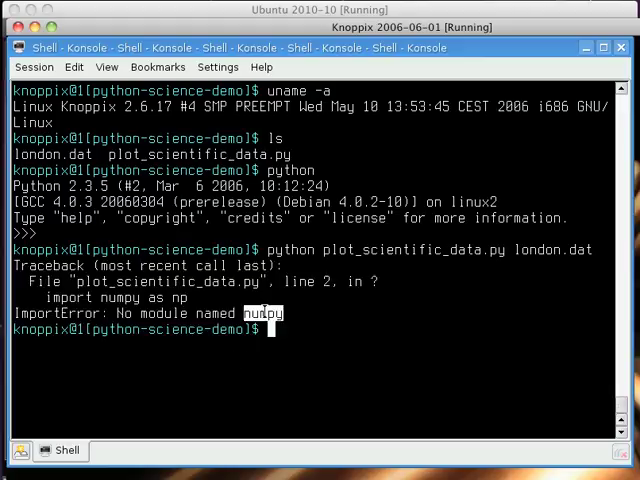
mouse_move(328, 317)
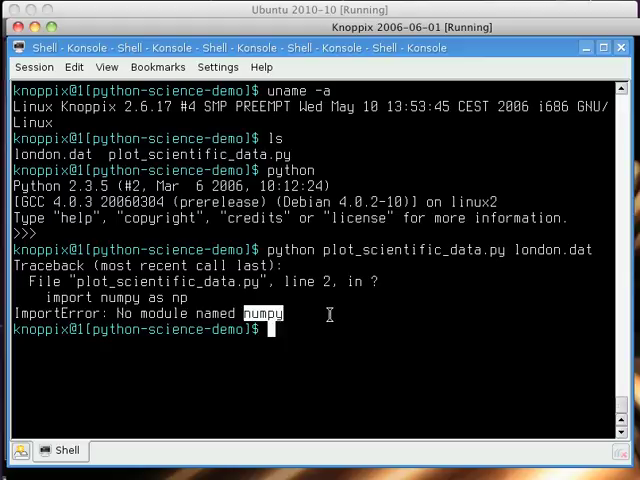
mouse_move(330, 282)
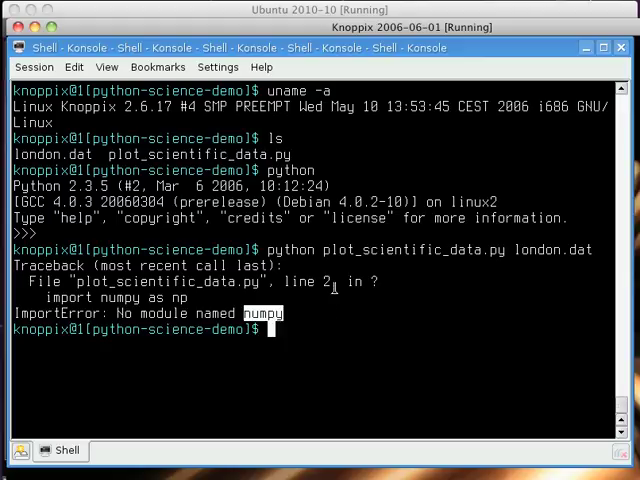
mouse_move(452, 298)
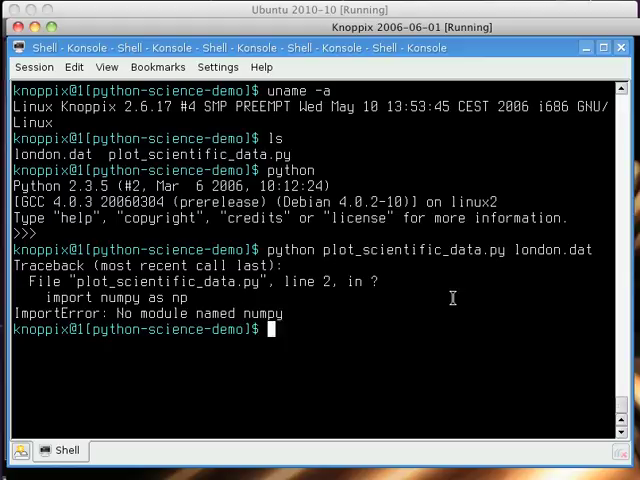
mouse_move(452, 298)
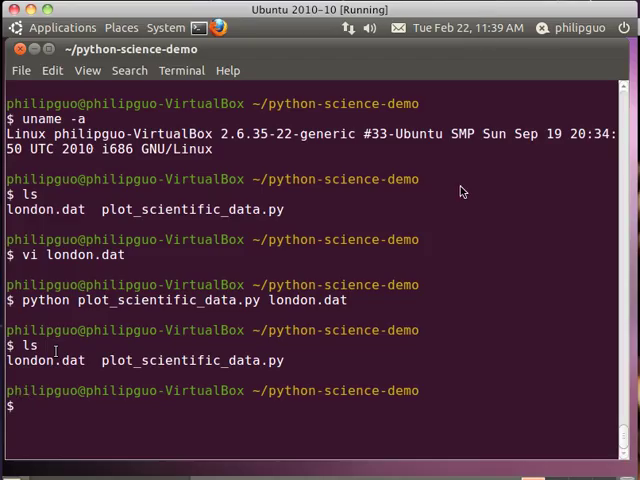
- Plot london.dat through ~/cde, graph point 49's series (mu 0.501), and close the figure
type("~/cde python plot_scientific_data.py london.dat")
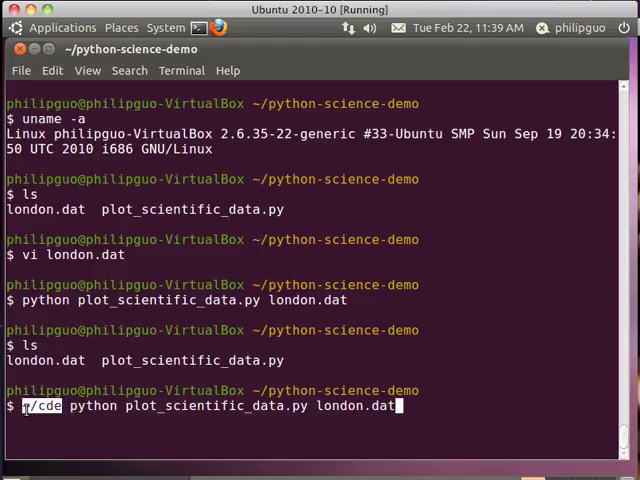
key("Return")
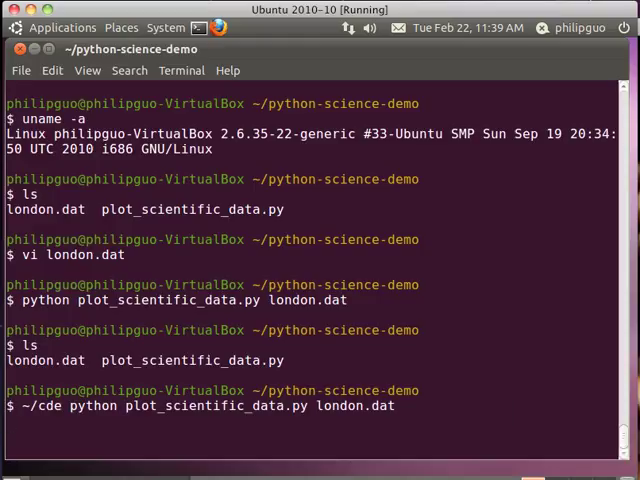
key("Return")
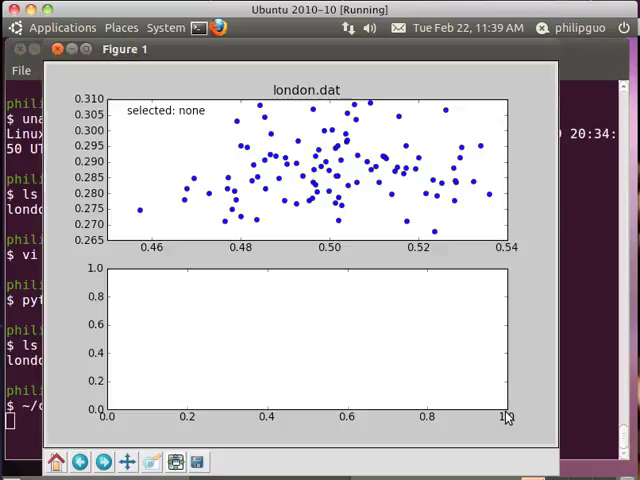
mouse_move(345, 143)
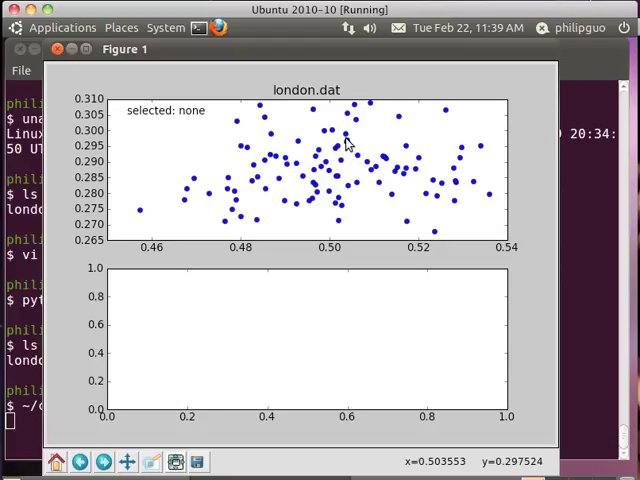
left_click(333, 147)
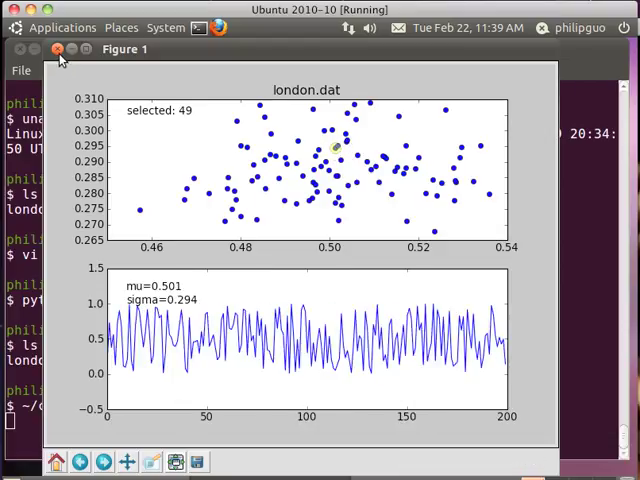
left_click(58, 49)
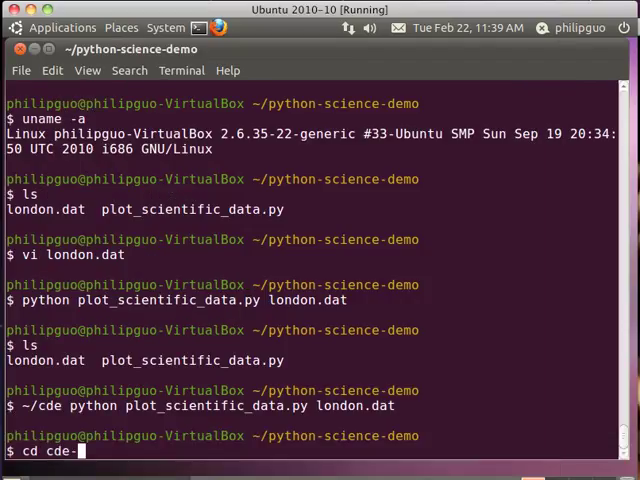
- Enter cde-package and page through its full file tree with find . | less
key("Return")
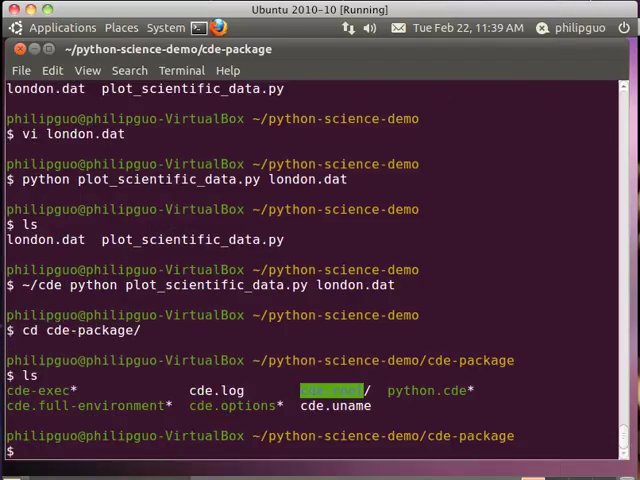
type("find . | less")
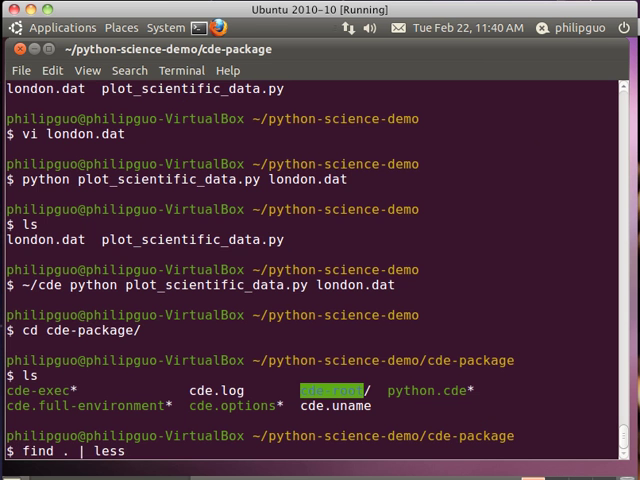
key("Return")
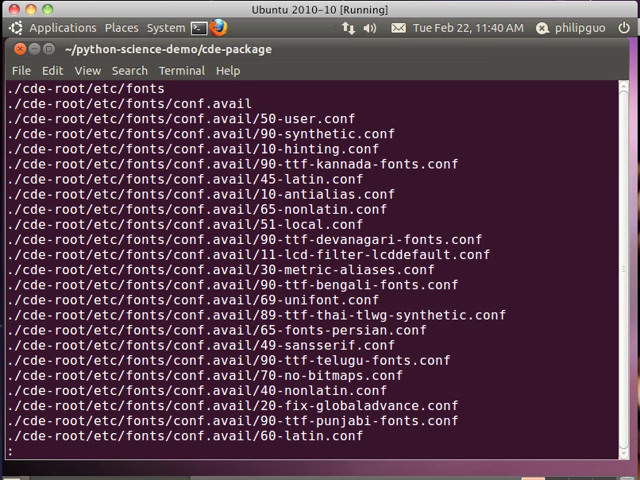
scroll("down", 3)
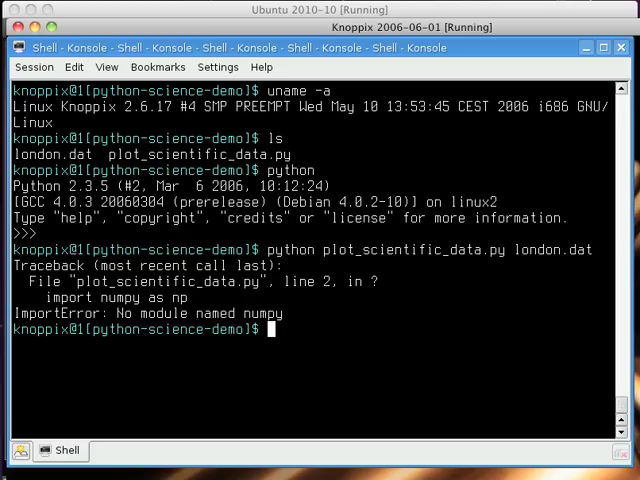
- Change into cde-package/cde-root/home/philipguo/python-science-demo/ on the Knoppix machine
type("cd")
type("ls")
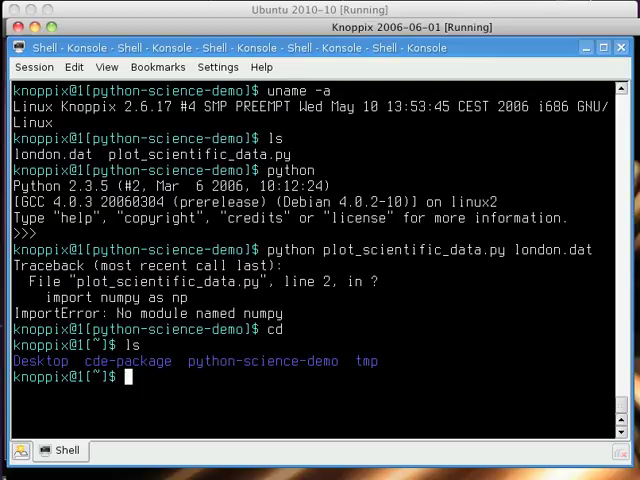
type("cd cde-package/cde-root/home/philipguo/python-science-demo/")
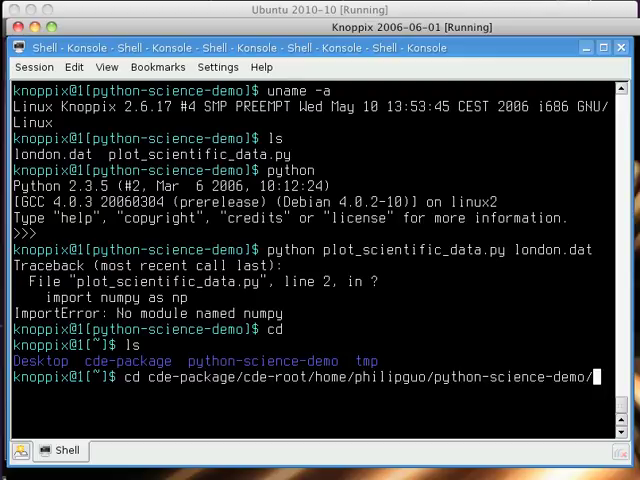
key("Return")
type("ls")
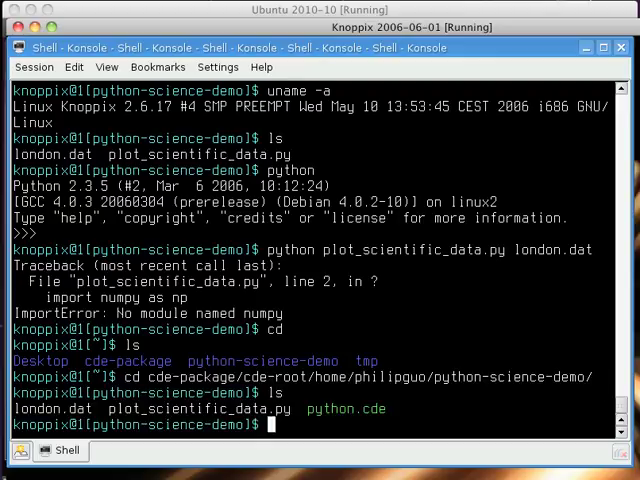
mouse_move(175, 418)
type("pwd -P")
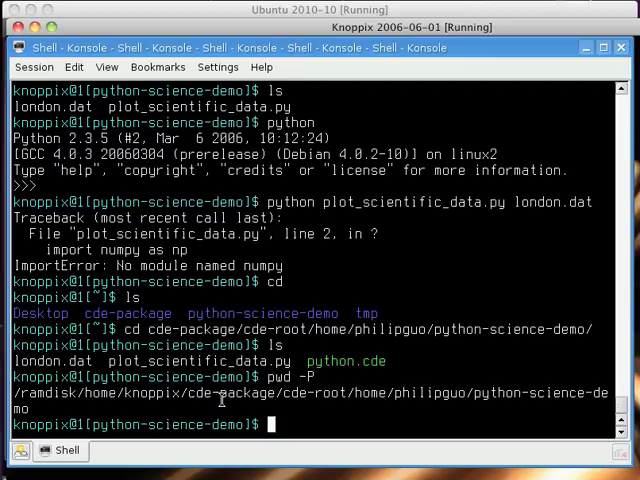
mouse_move(578, 392)
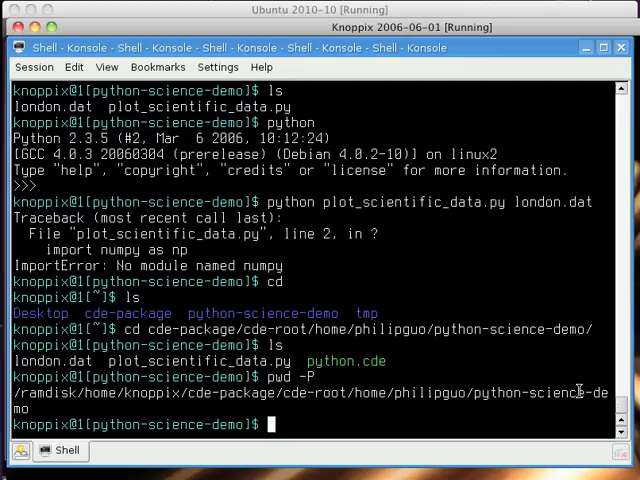
mouse_move(130, 435)
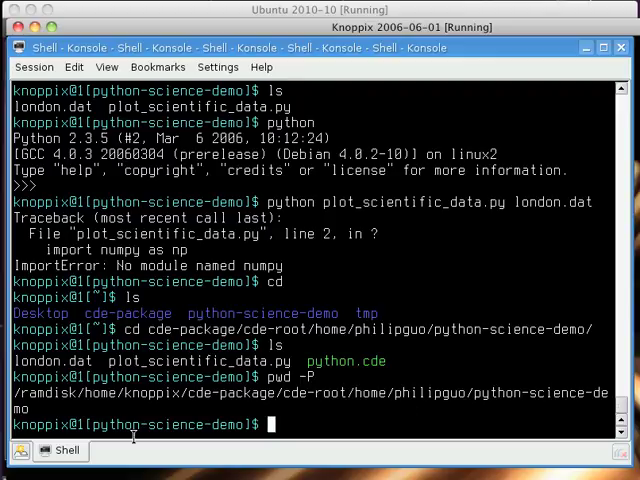
mouse_move(511, 219)
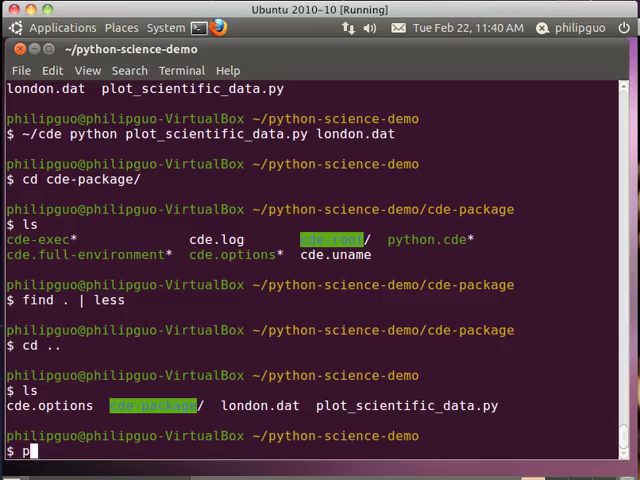
- Print the demo folder's real path with pwd -P and replot london.dat with the script
key("Return")
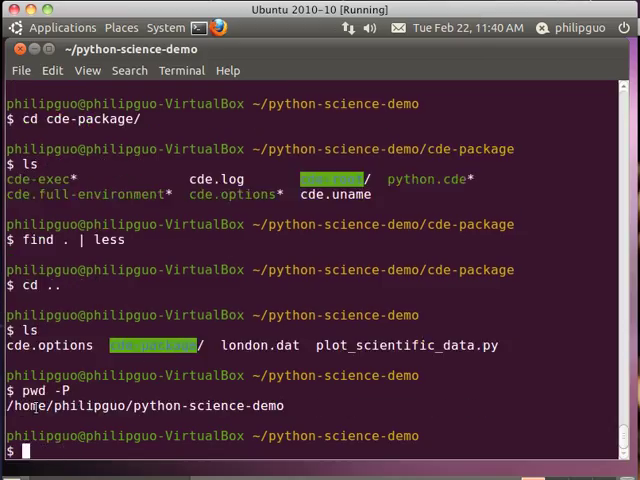
type("python plot_scientific_data.py london.dat")
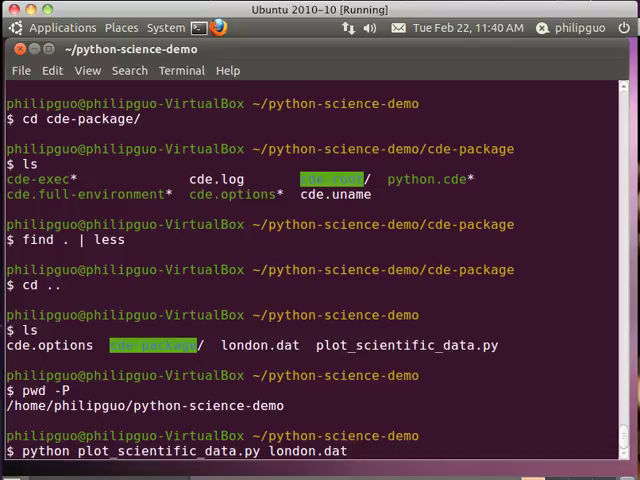
key("Return")
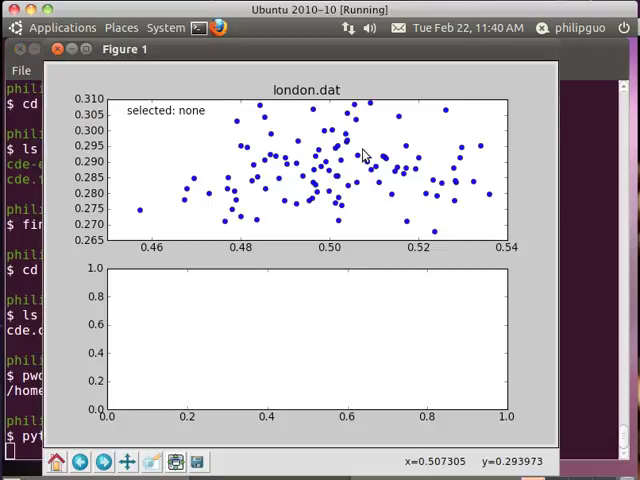
left_click(334, 148)
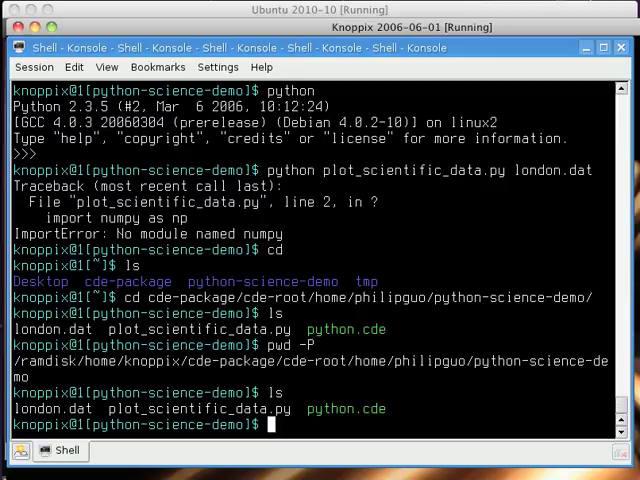
- Run the script with system Python, hit the numpy ImportError, and select 'python' and 'python.cde'
type("python plot_scientific_data.py london.dat")
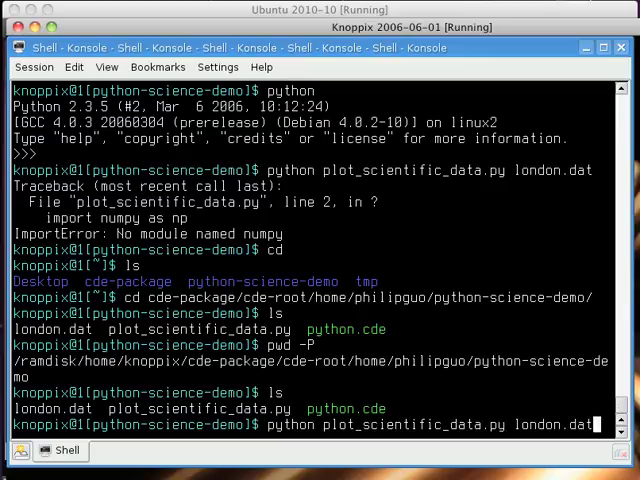
key("Return")
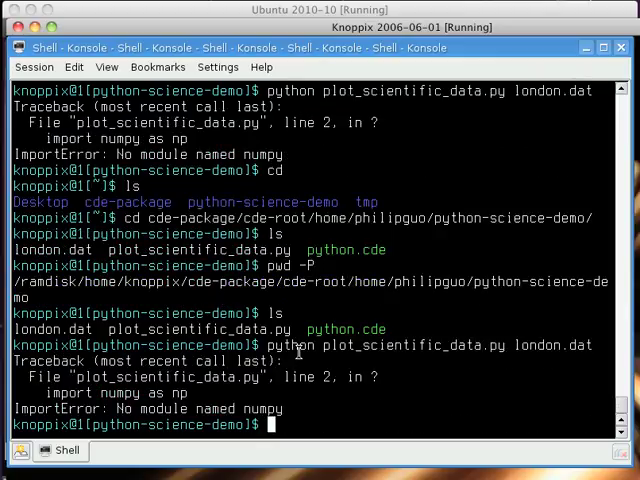
double_click(289, 345)
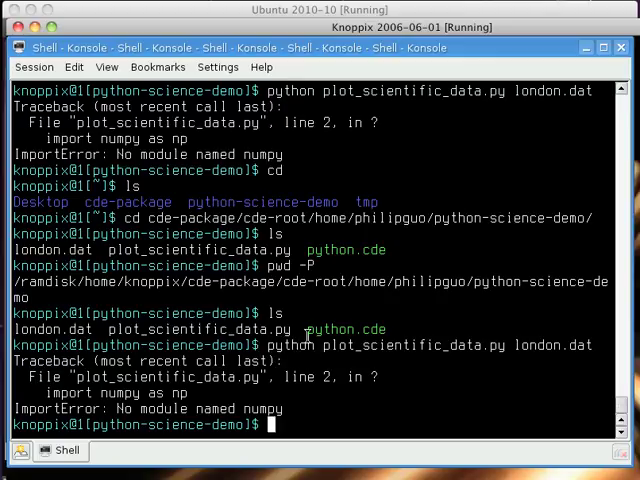
double_click(347, 329)
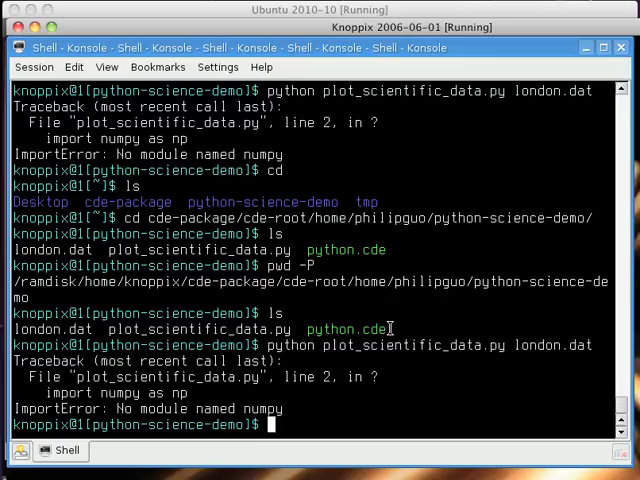
- Plot london.dat via ./python.cde, graph points 84 and 44 (mu 0.500), and close the figure
type("./python.cde plot_scientific_data.py london.dat")
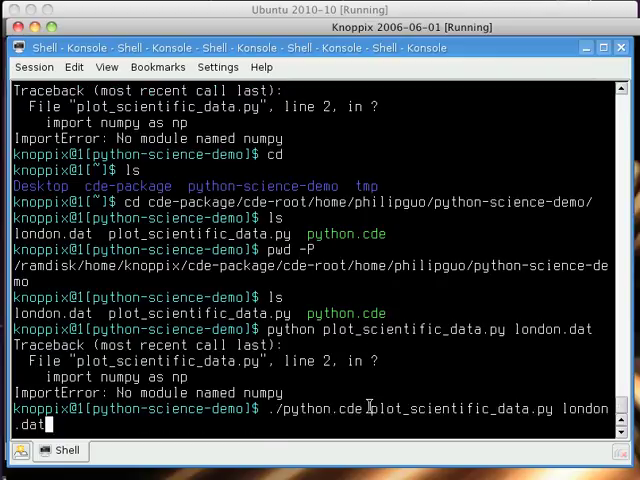
mouse_move(303, 392)
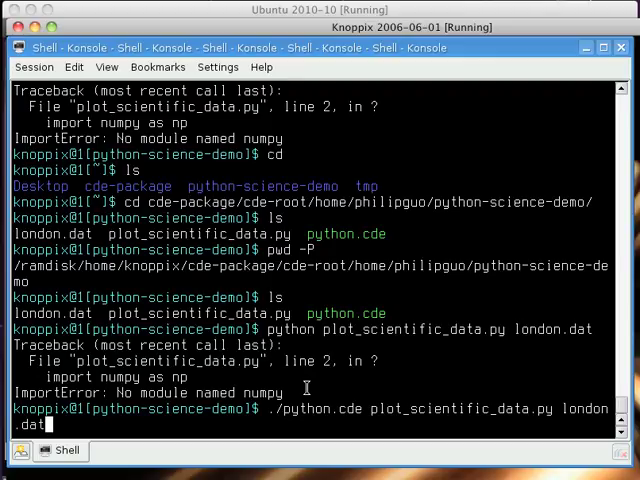
key("Return")
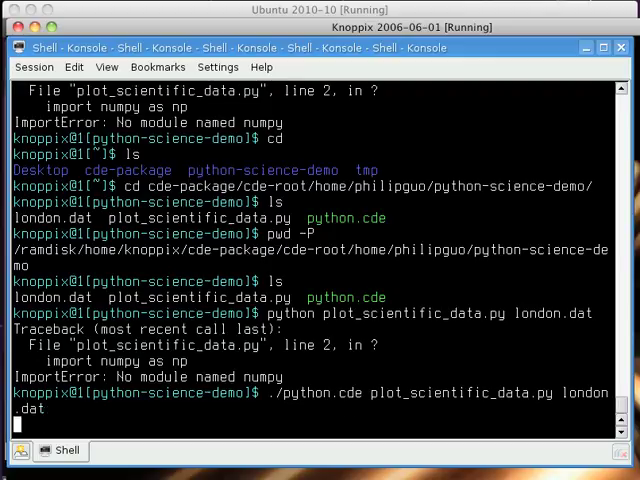
key("Return")
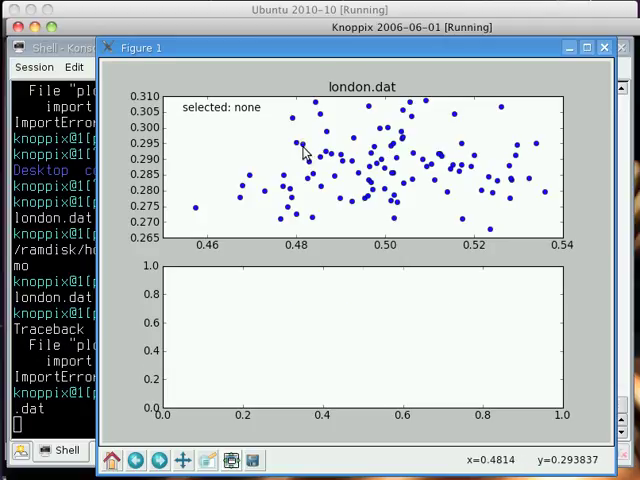
left_click(308, 168)
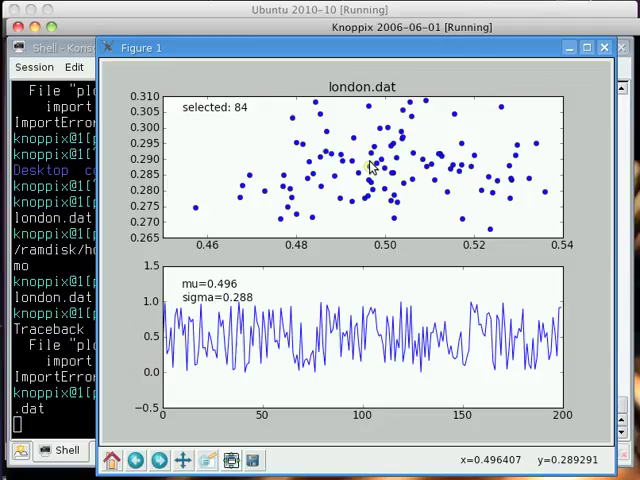
left_click(378, 138)
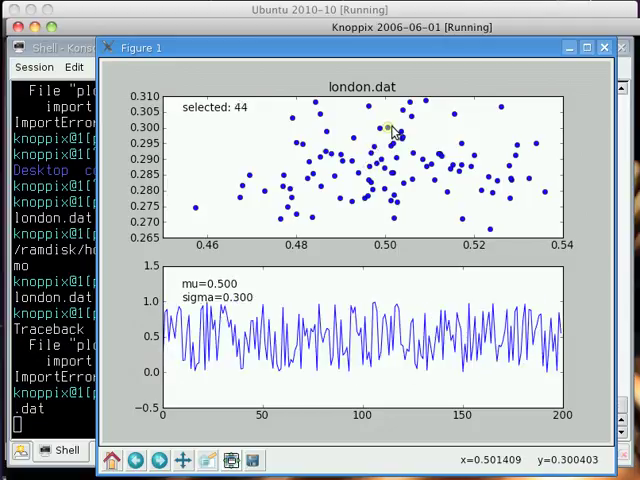
mouse_move(515, 128)
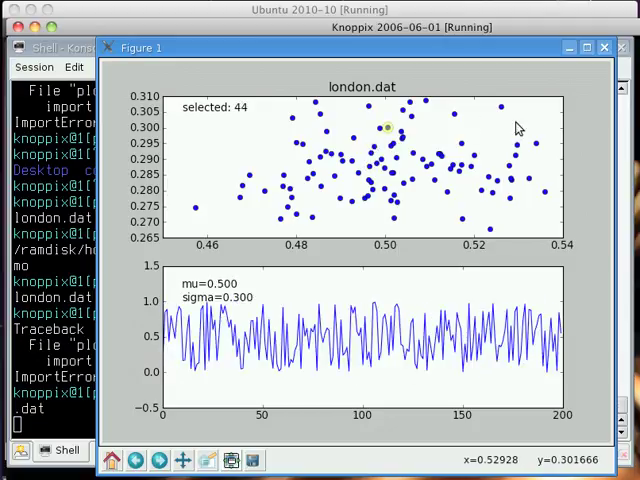
mouse_move(604, 47)
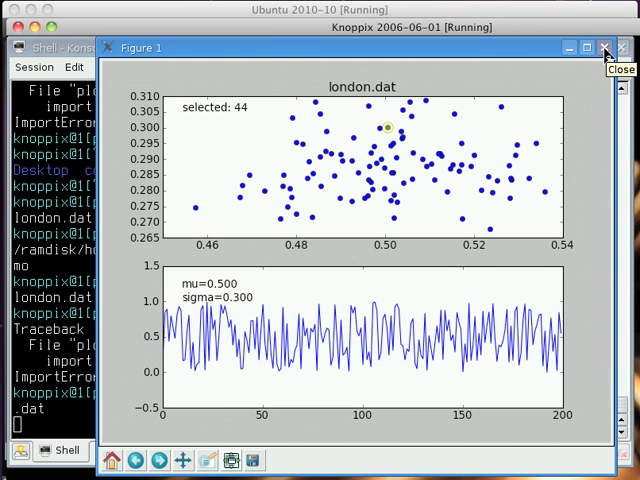
left_click(604, 47)
type("/z")
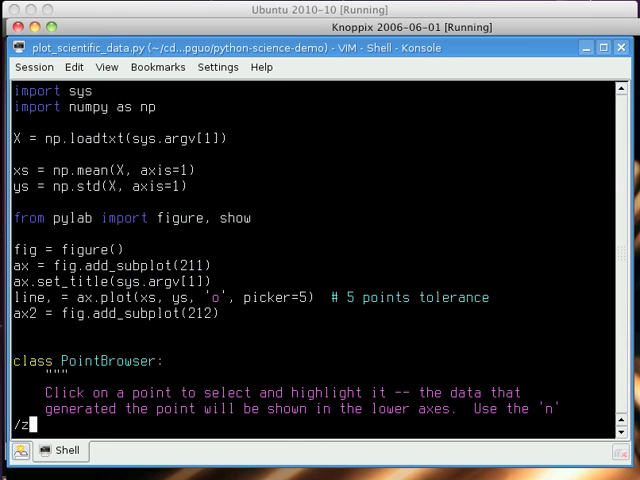
- Search plot_scientific_data.py in Vim for the text to edit
key("Return")
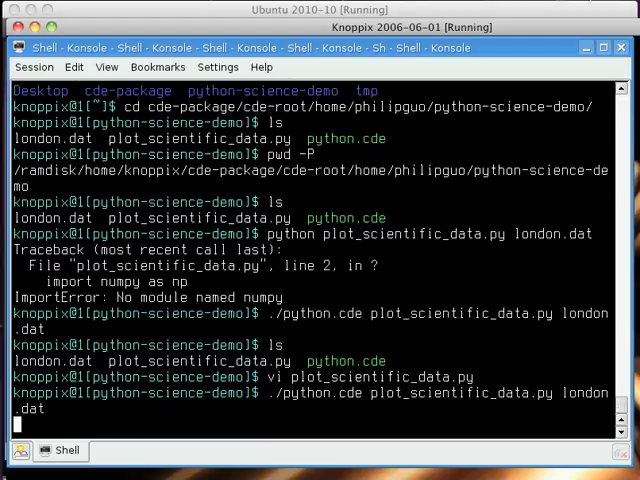
- Re-run the edited script on london.dat, graphing point 6's series (mu 0.480) on a 0–1 scale
key("Return")
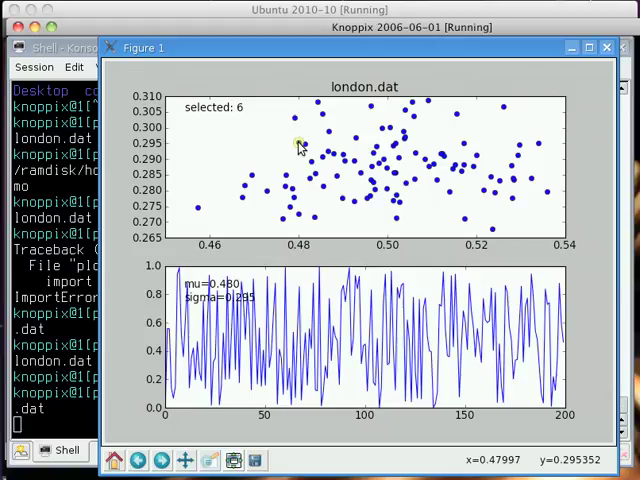
mouse_move(160, 415)
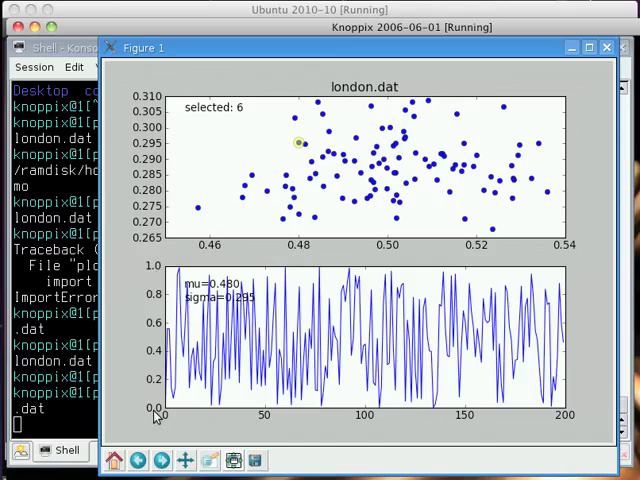
mouse_move(228, 252)
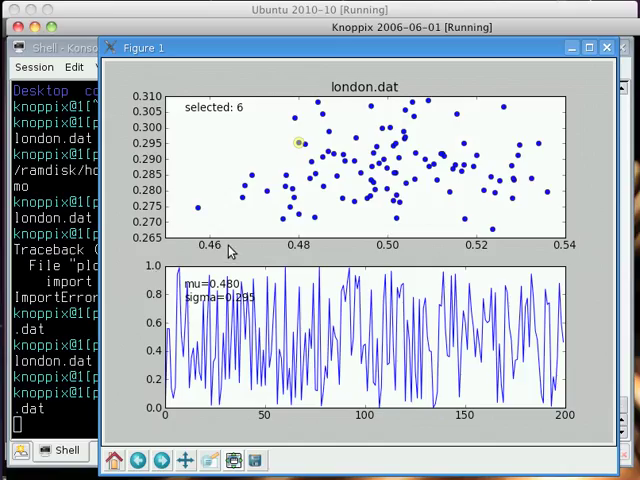
mouse_move(155, 128)
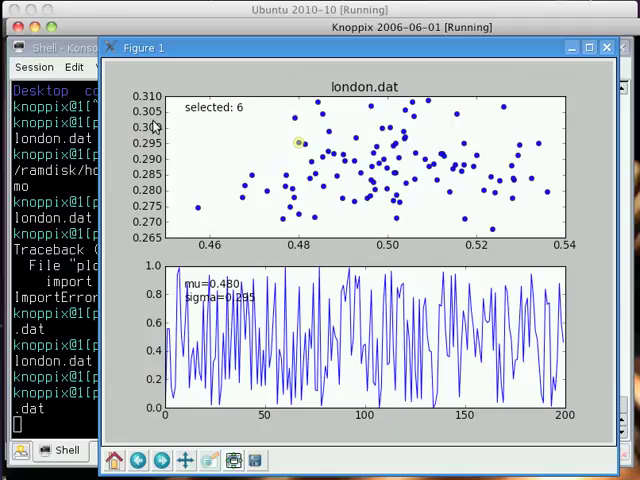
mouse_move(340, 383)
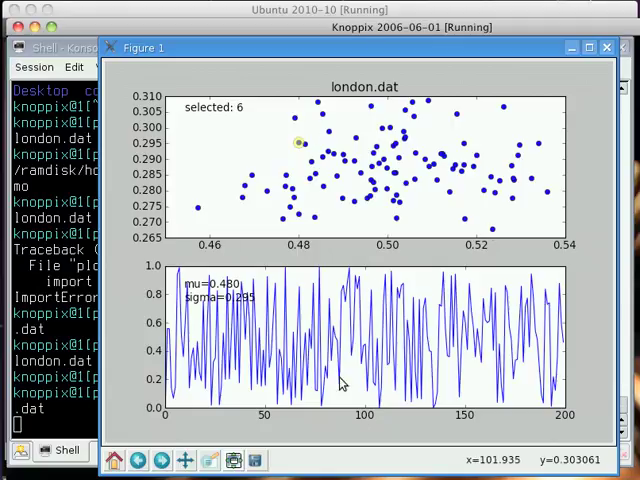
mouse_move(288, 263)
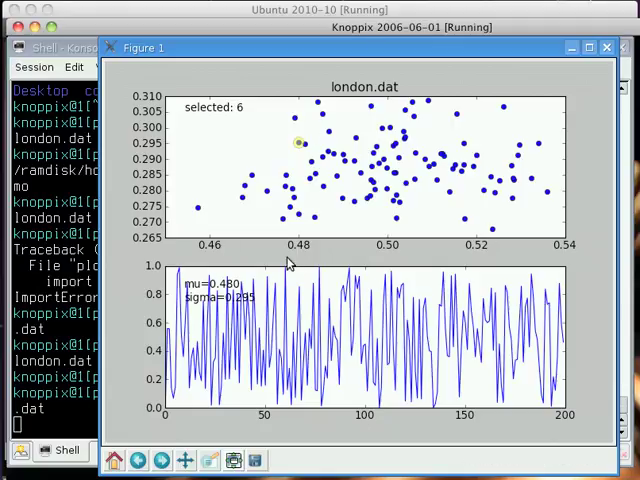
mouse_move(170, 308)
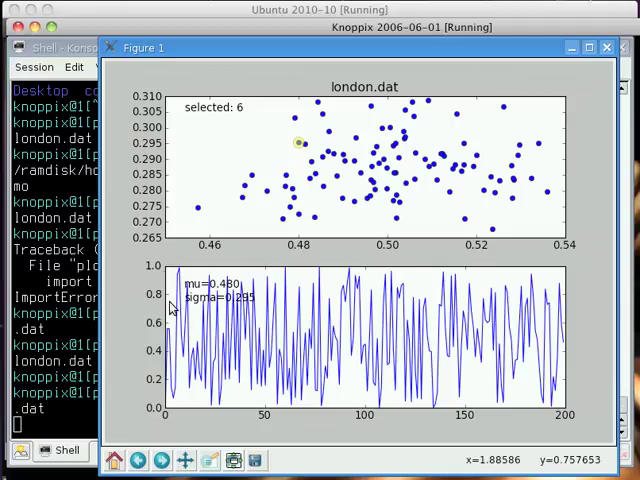